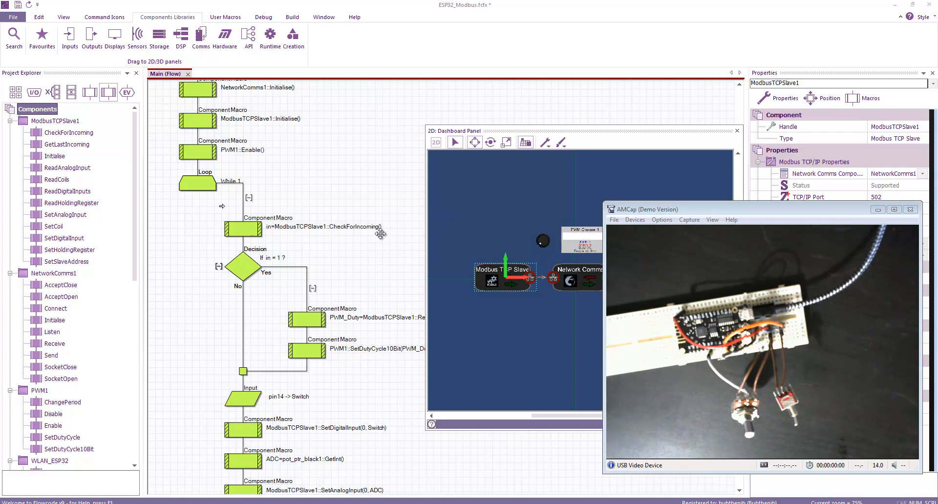
pyautogui.moveTo(504, 134)
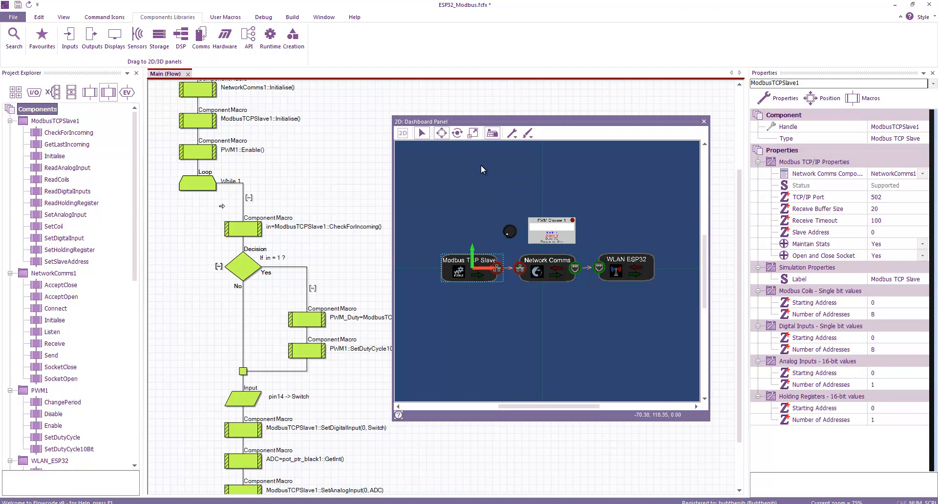
pyautogui.moveTo(489, 344)
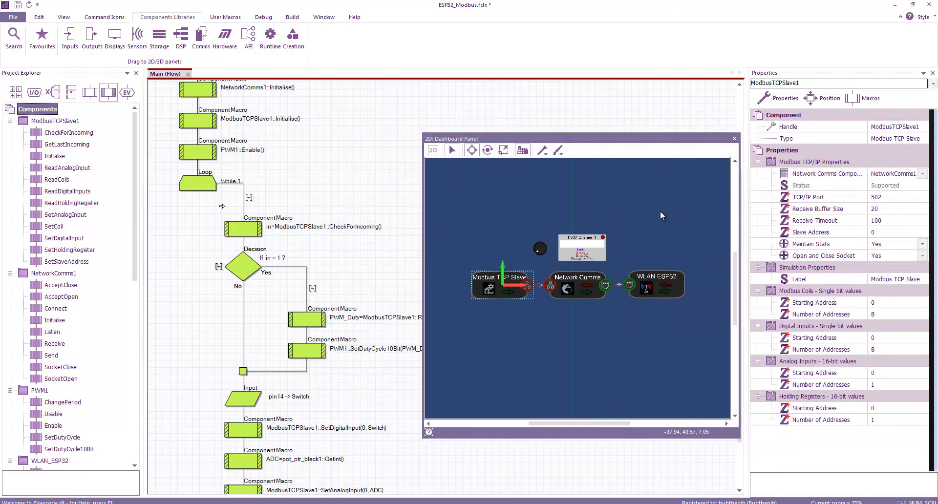
# - Inspect the PWM Channel 1 component's settings and browse the Outputs component library
pyautogui.click(538, 249)
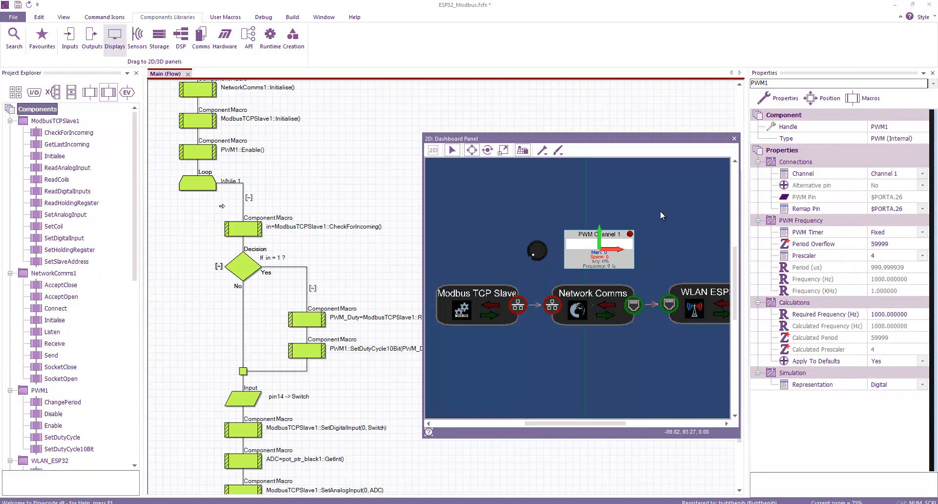
pyautogui.click(91, 39)
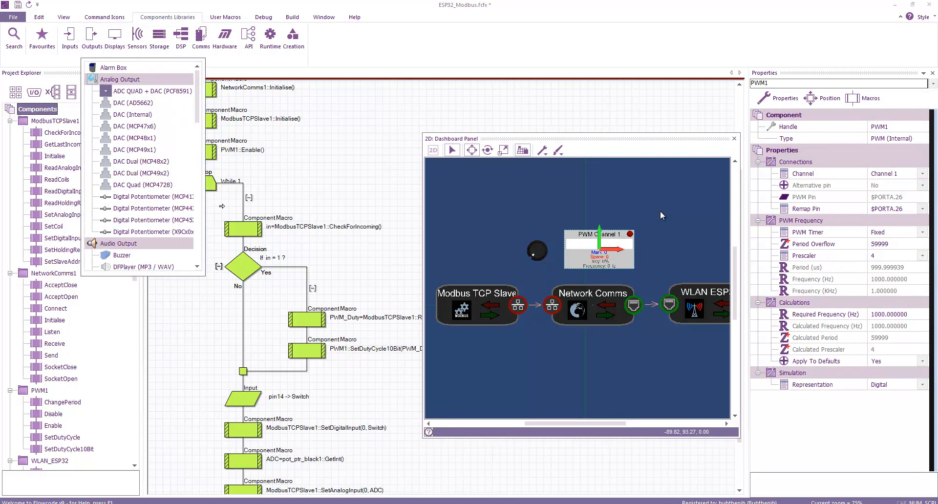
pyautogui.scroll(-3)
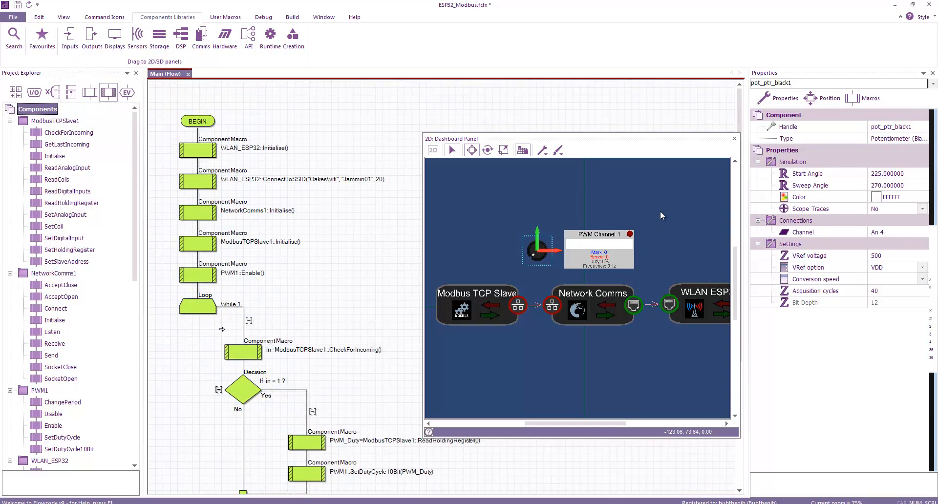
pyautogui.click(197, 274)
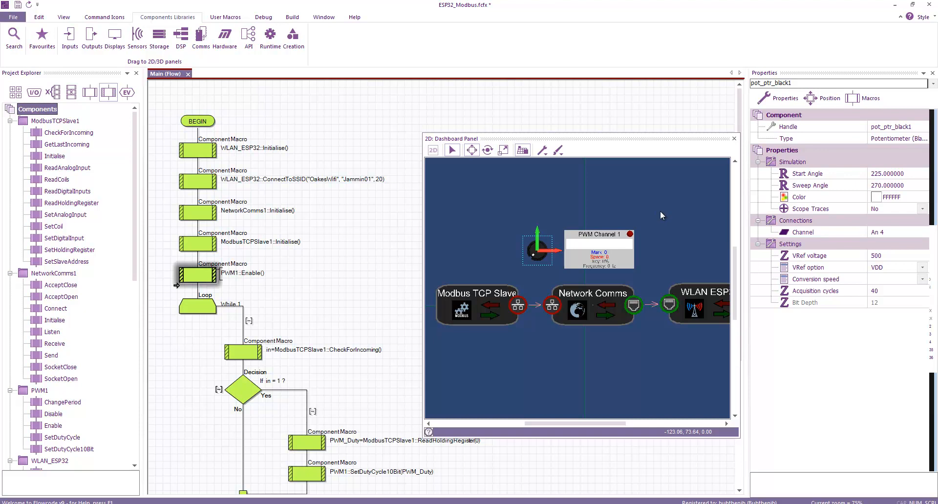
pyautogui.scroll(-3)
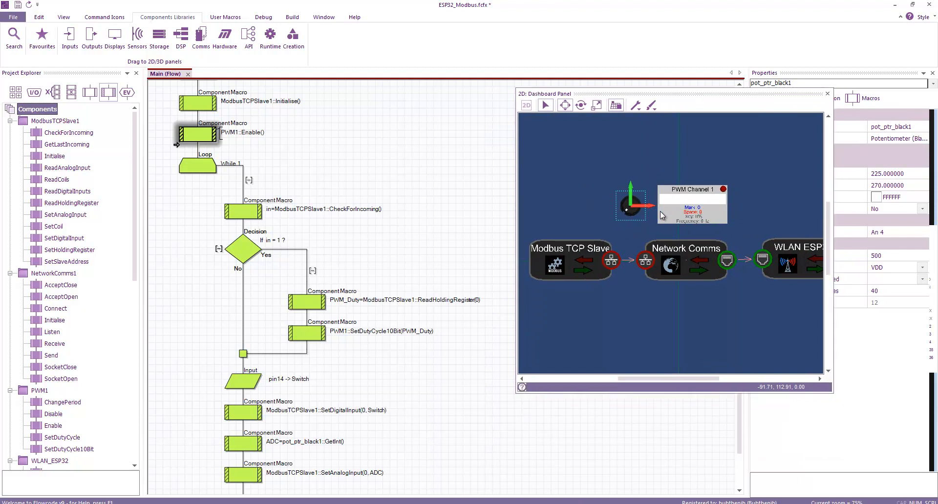
pyautogui.scroll(-3)
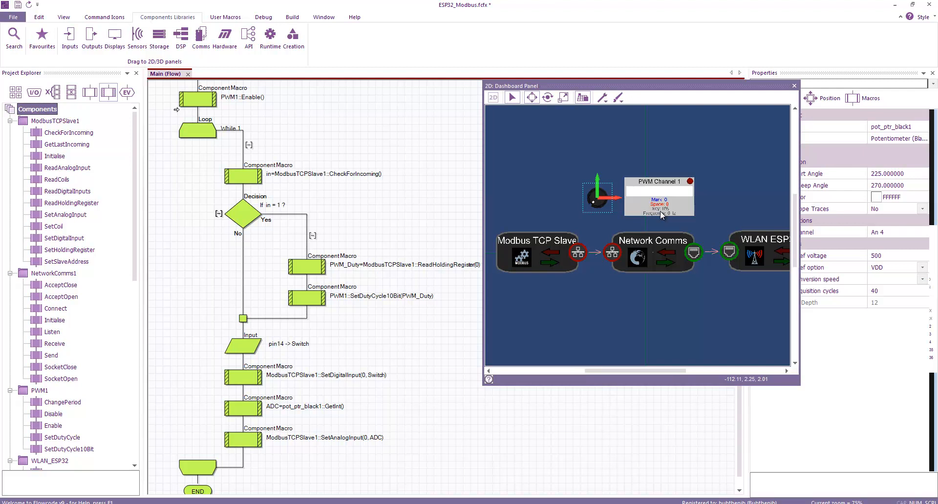
pyautogui.click(243, 347)
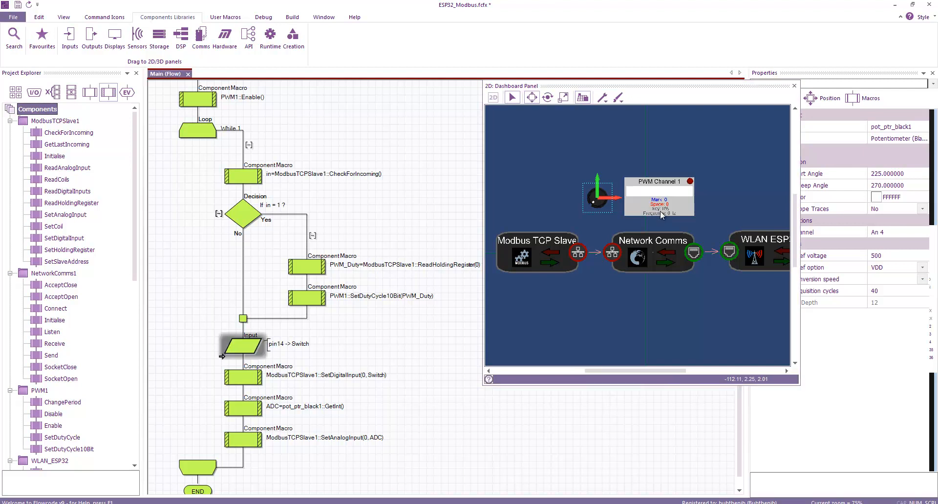
pyautogui.moveTo(660, 213)
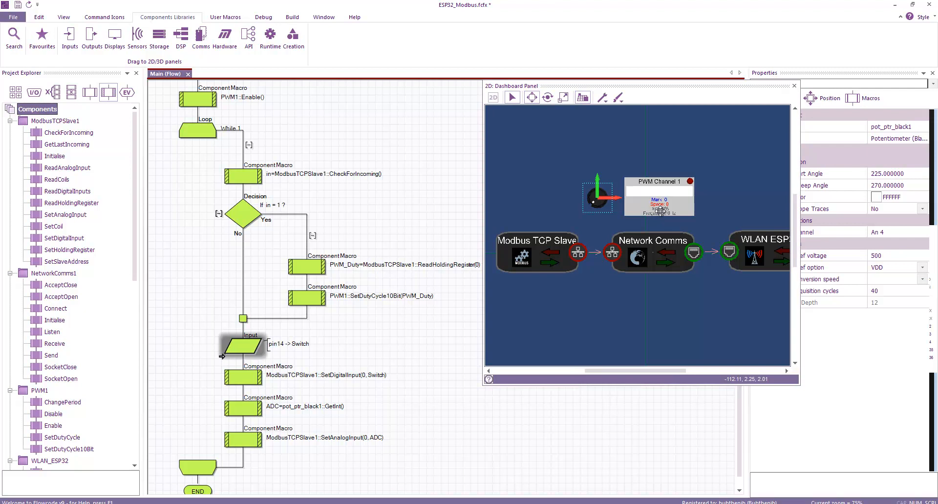
pyautogui.moveTo(661, 214)
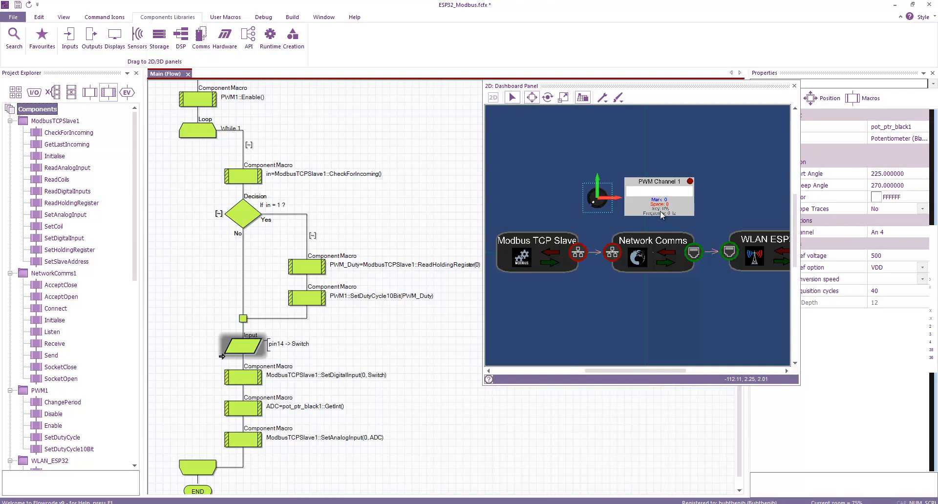
pyautogui.click(242, 378)
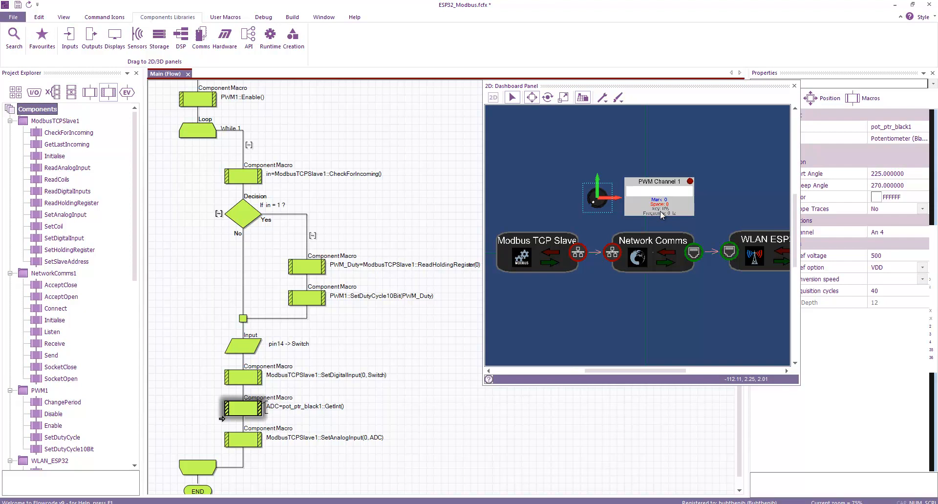
pyautogui.moveTo(660, 213)
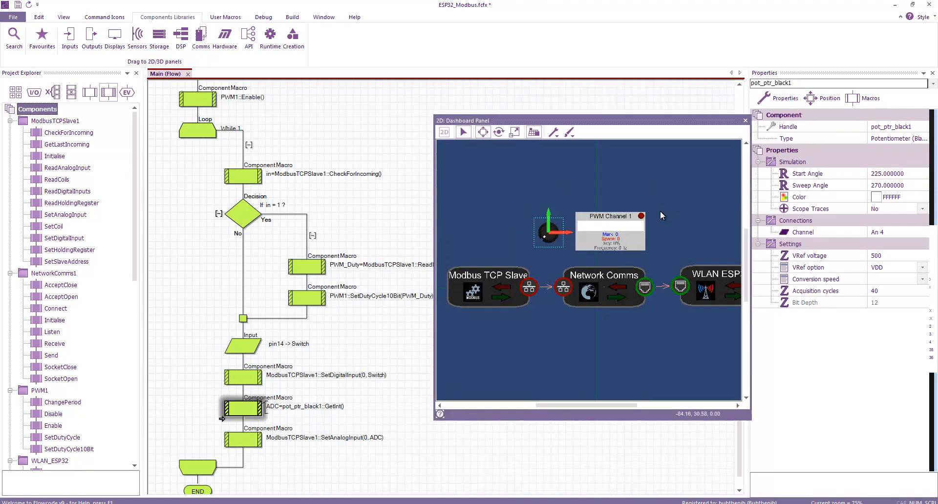
pyautogui.click(487, 286)
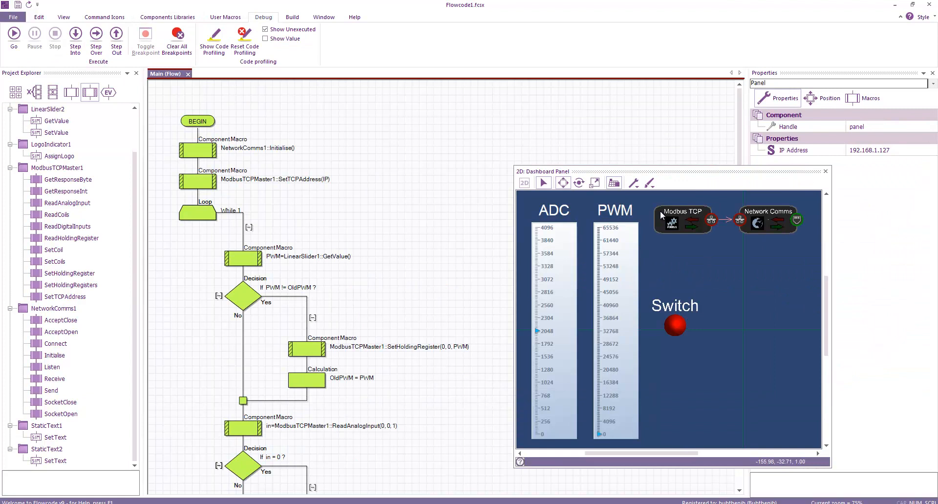
pyautogui.moveTo(661, 215)
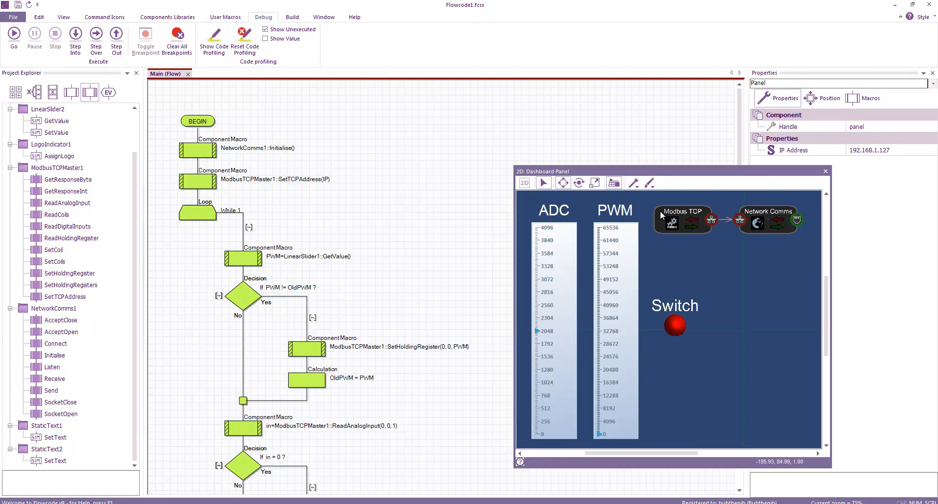
# - Show the Component Libraries and browse the Controls list with the switch and linear slider
pyautogui.click(167, 16)
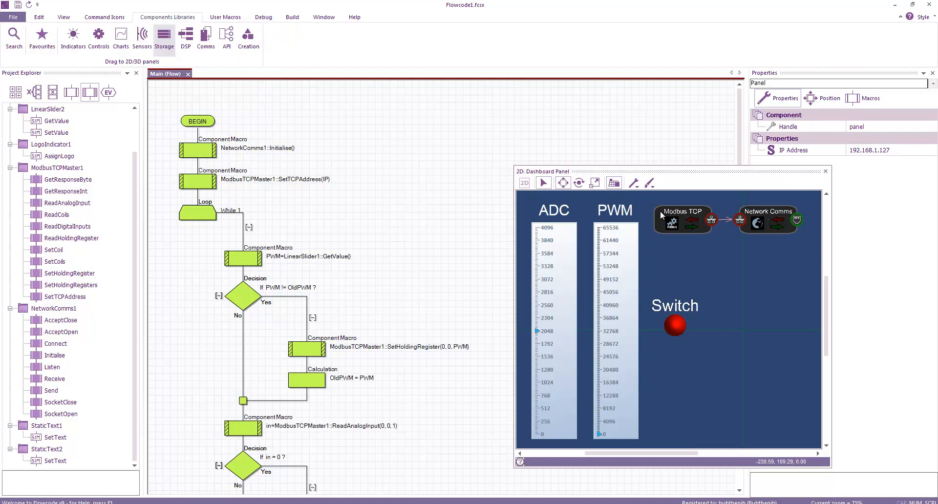
pyautogui.click(99, 37)
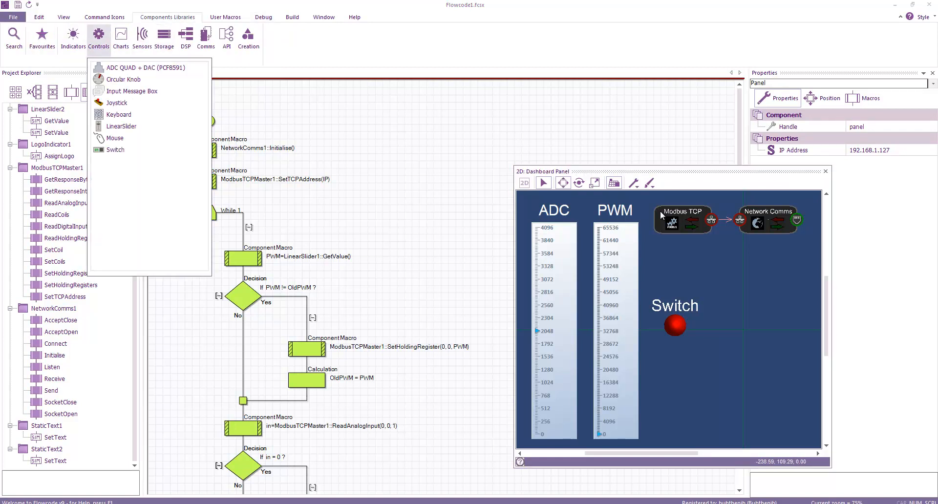
pyautogui.moveTo(120, 126)
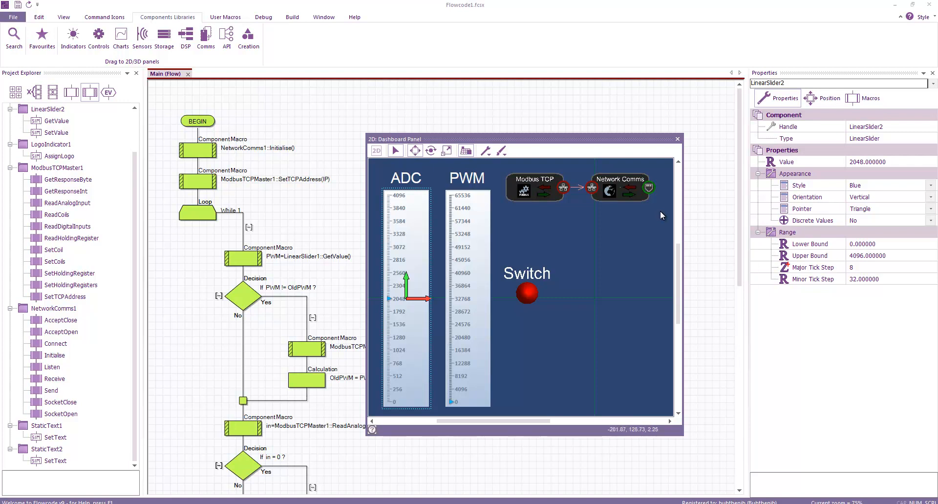
# - Inspect the PWM text label's settings and browse the Indicators component library
pyautogui.click(467, 178)
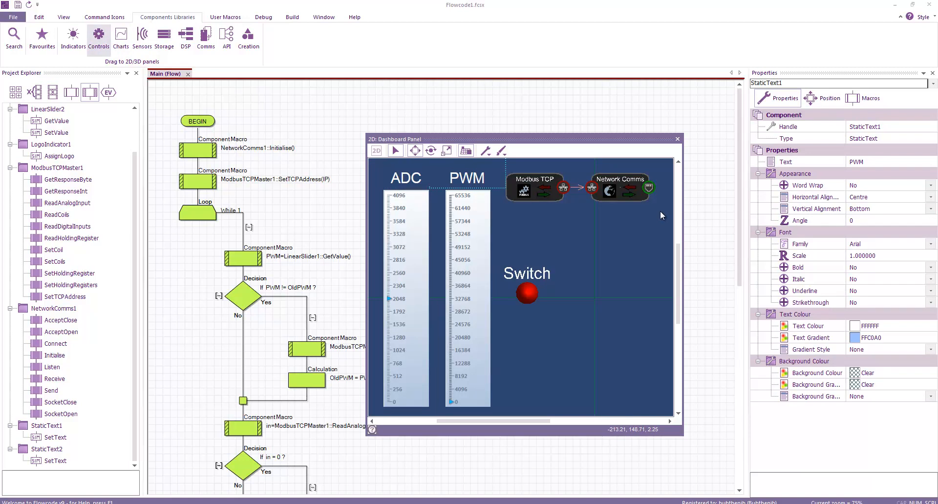
pyautogui.click(73, 37)
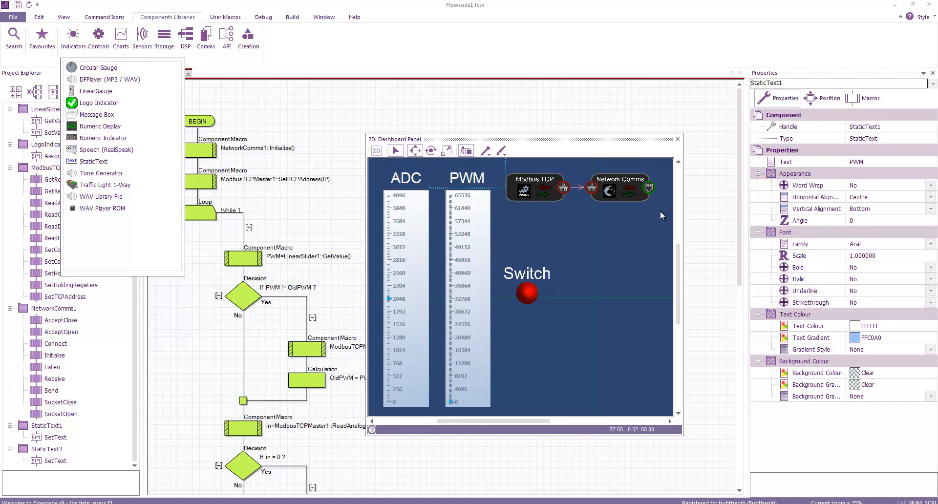
pyautogui.moveTo(661, 216)
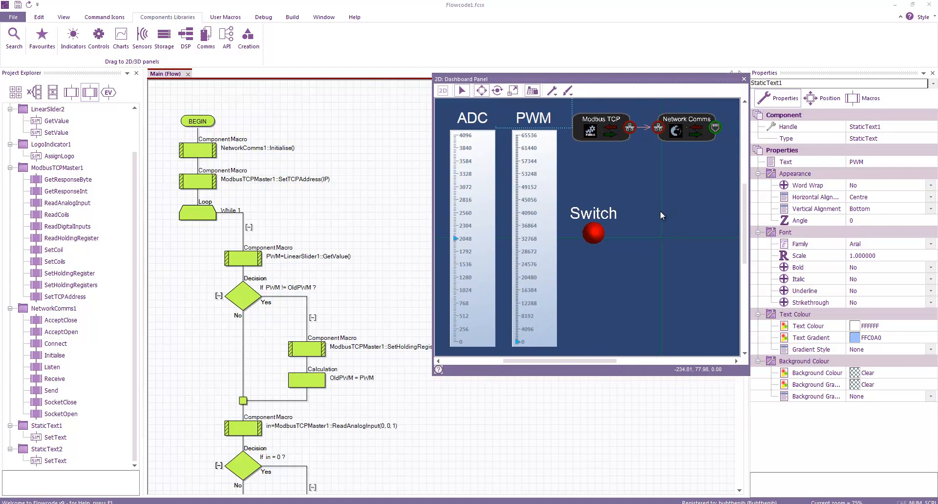
pyautogui.scroll(-3)
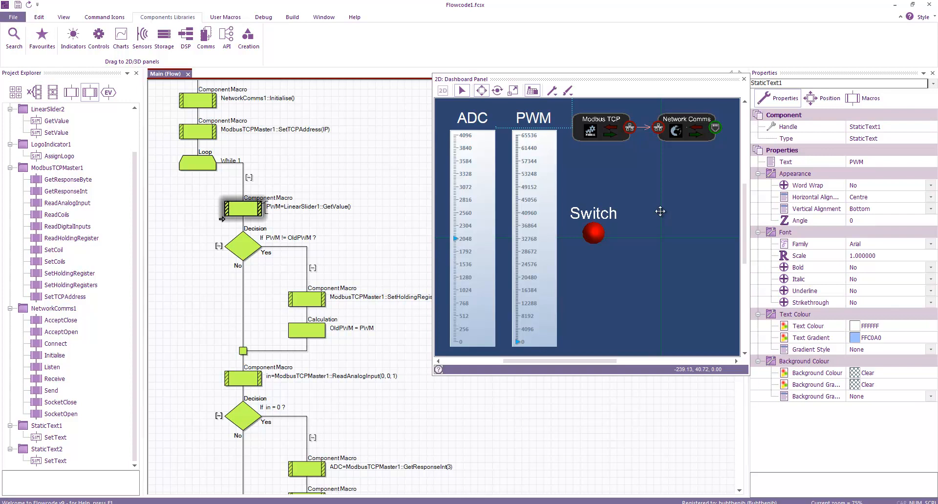
pyautogui.moveTo(661, 213)
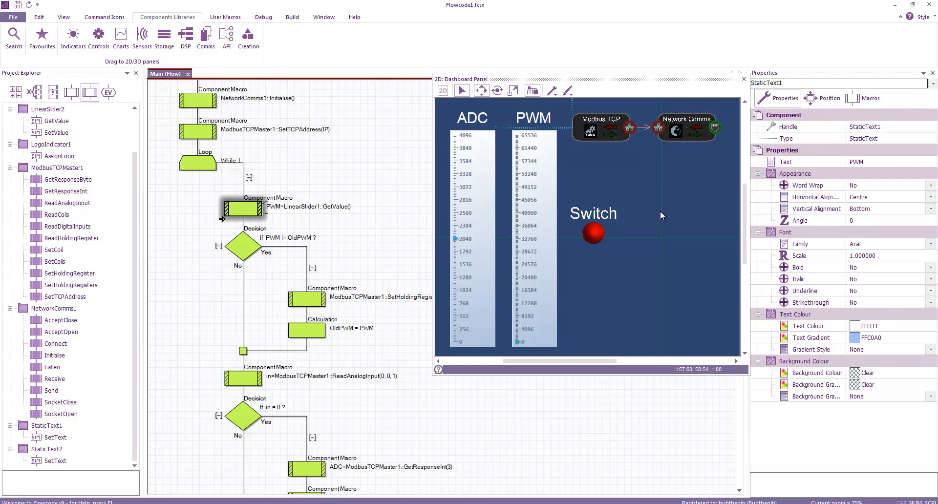
pyautogui.moveTo(661, 215)
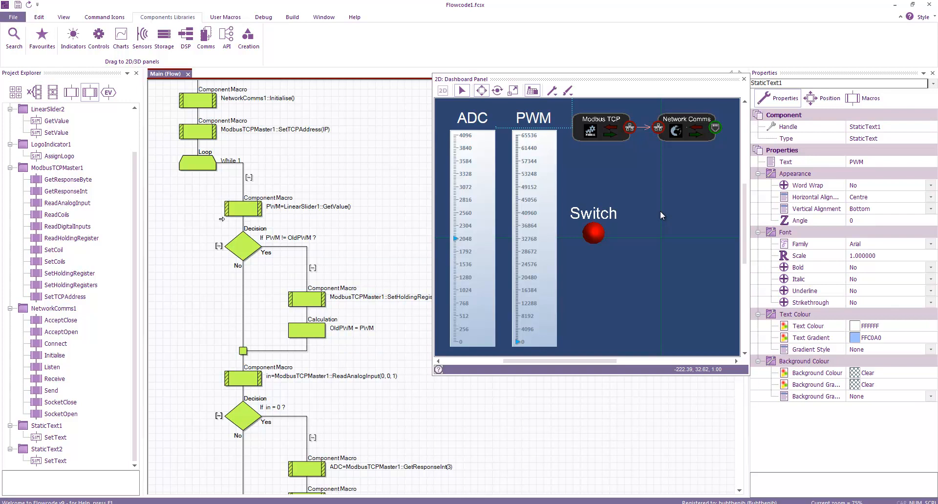
pyautogui.moveTo(661, 216)
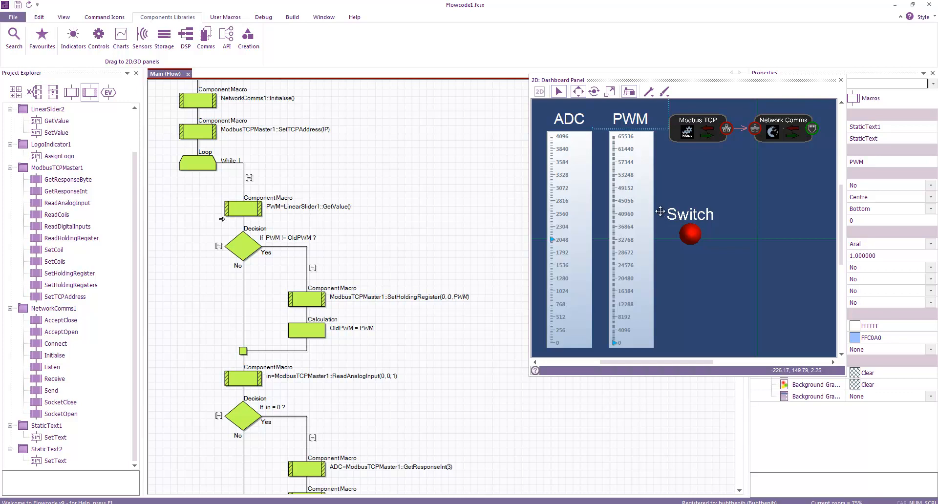
pyautogui.moveTo(661, 214)
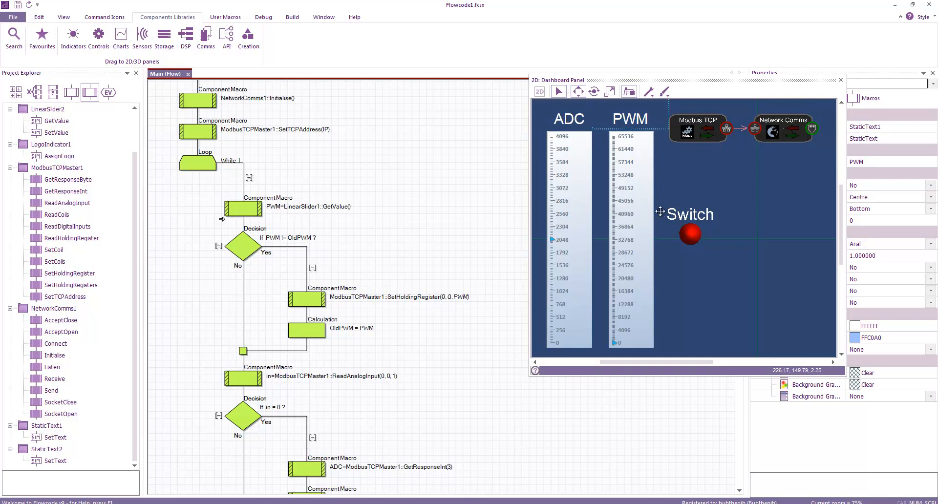
# - Review the ReadAnalogInput call's settings, then select the GetResponseInt step storing ADC
pyautogui.scroll(-3)
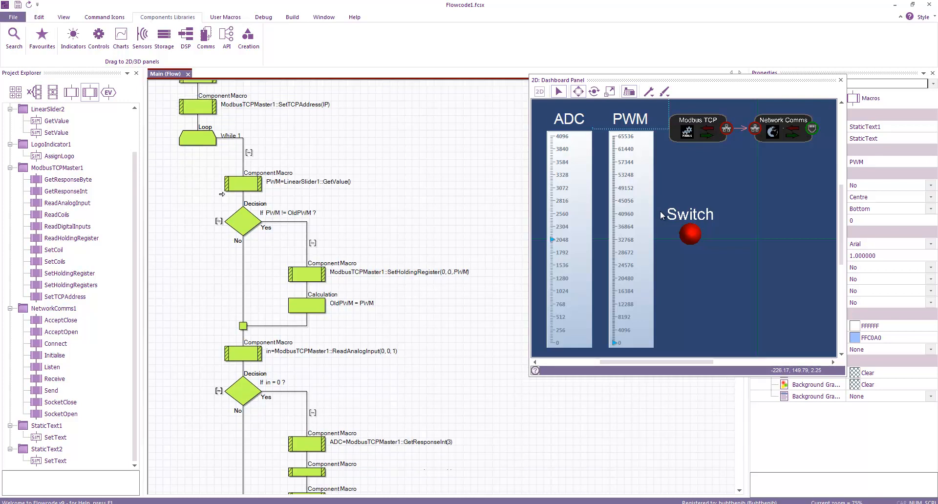
pyautogui.scroll(-3)
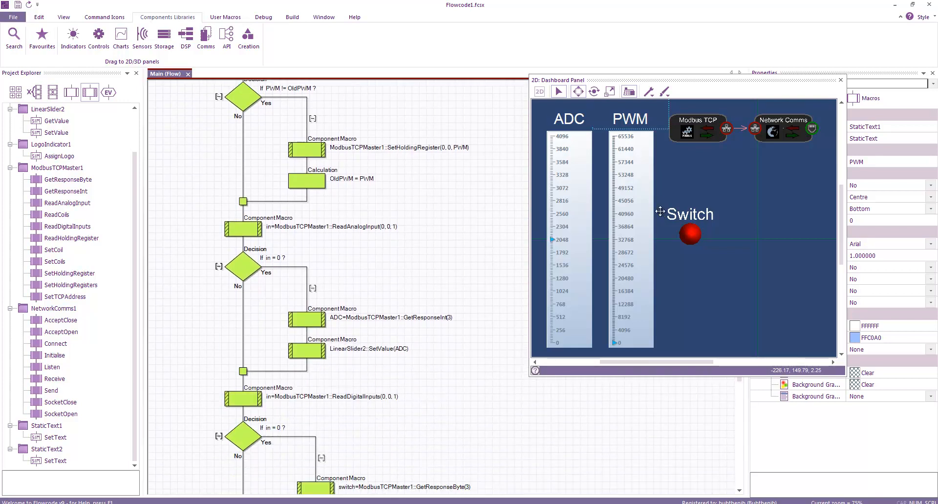
pyautogui.moveTo(660, 214)
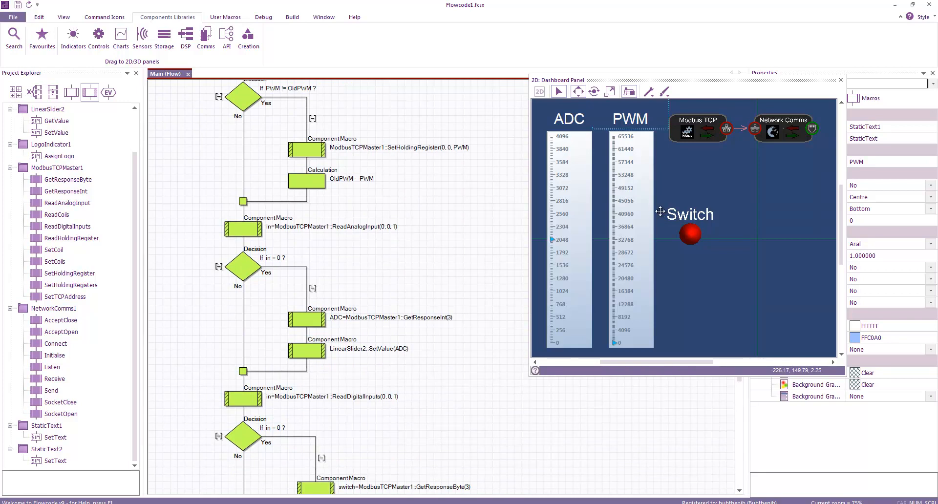
pyautogui.moveTo(660, 215)
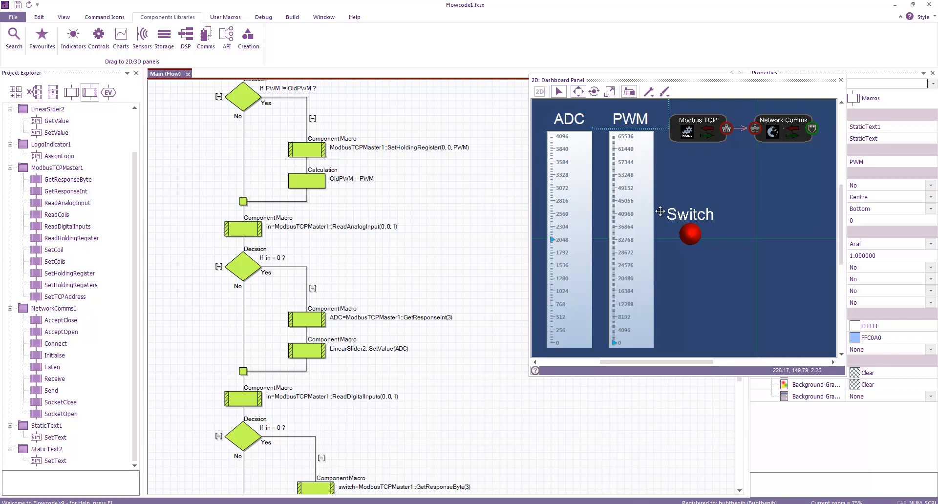
pyautogui.moveTo(660, 214)
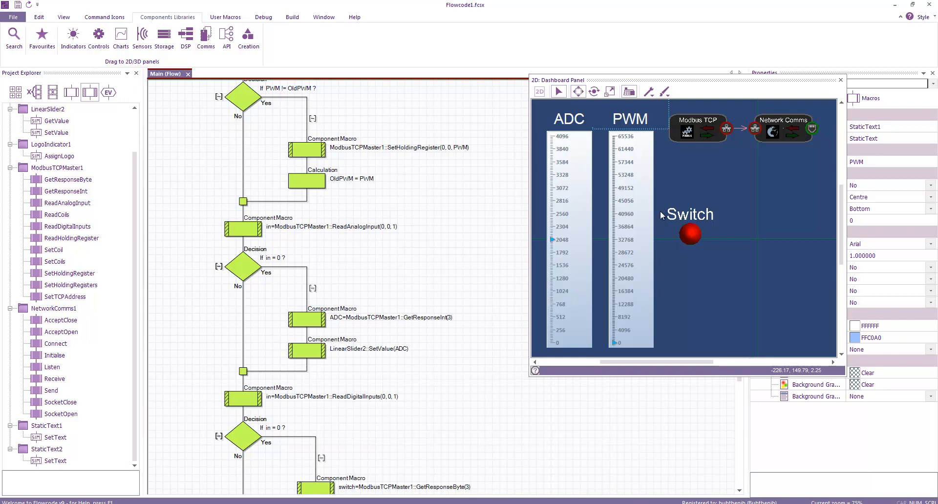
pyautogui.doubleClick(243, 229)
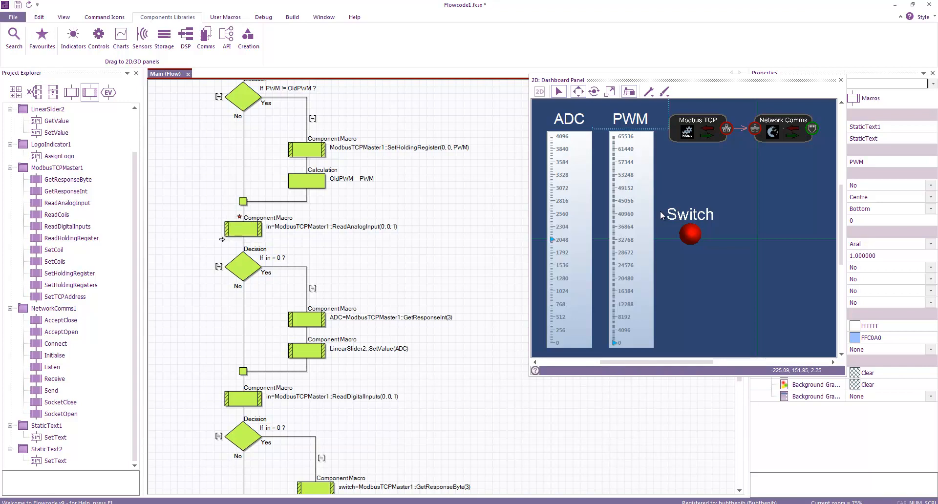
pyautogui.click(307, 318)
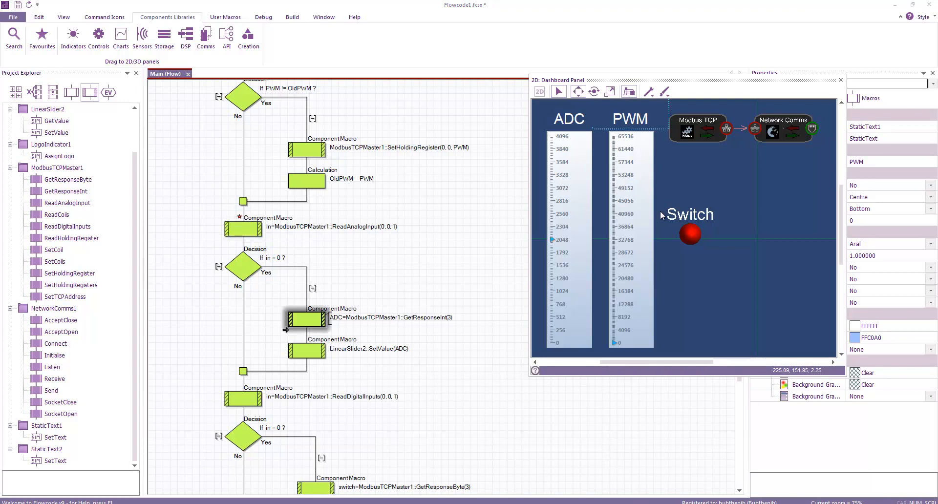
# - Review the GetResponseInt call reading response index 3 into ADC
pyautogui.doubleClick(307, 317)
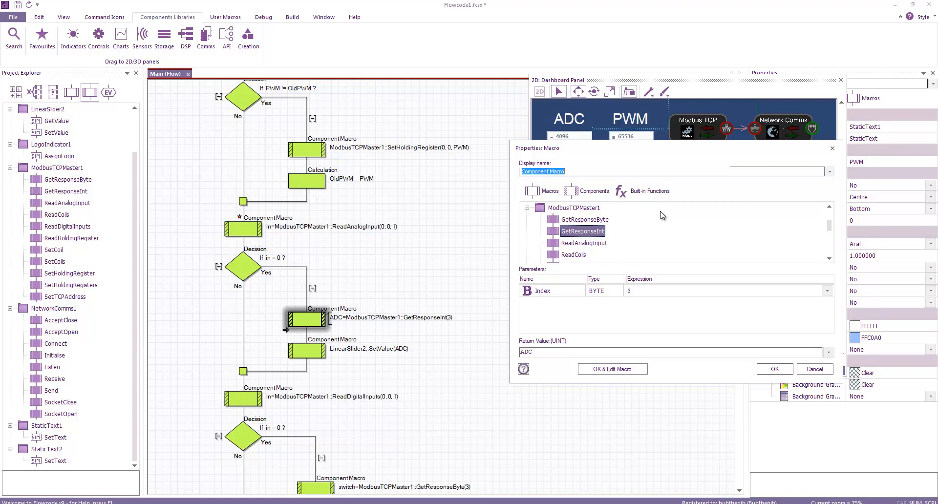
pyautogui.moveTo(661, 212)
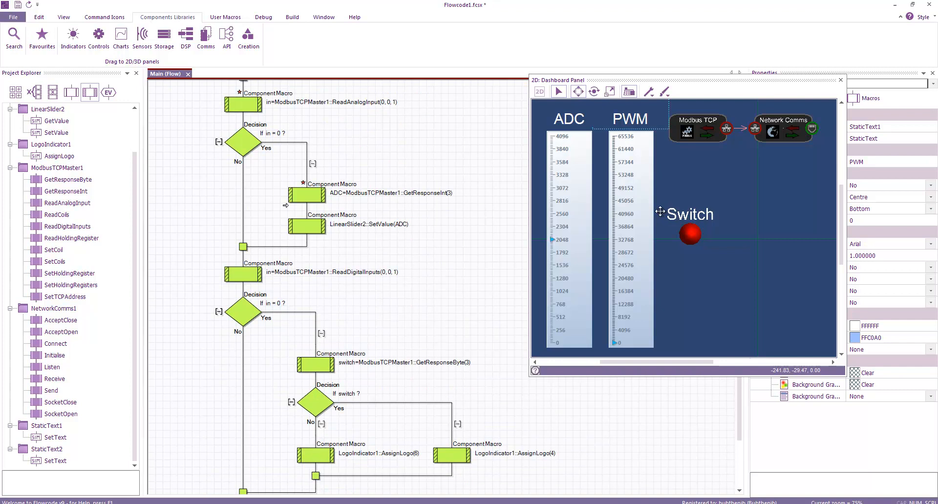
# - Review the switch=GetResponseByte(3) call reading response index 3 into switch
pyautogui.scroll(-3)
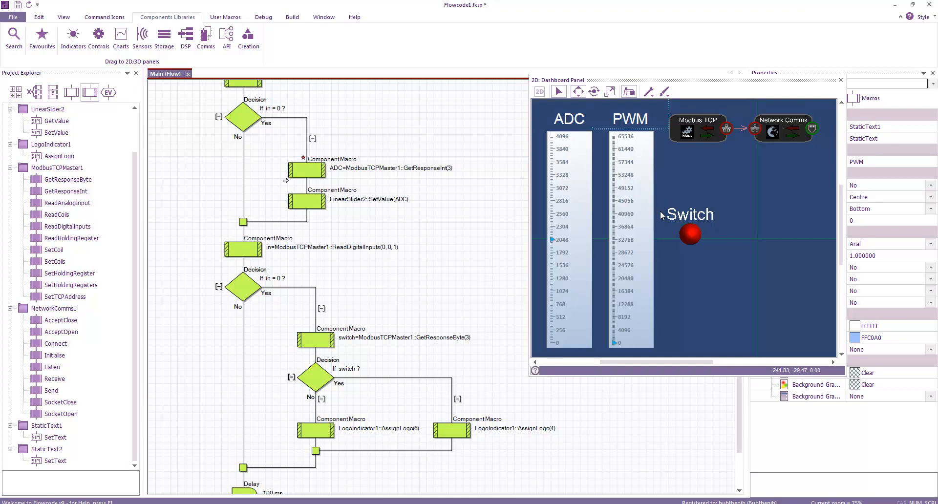
pyautogui.scroll(-3)
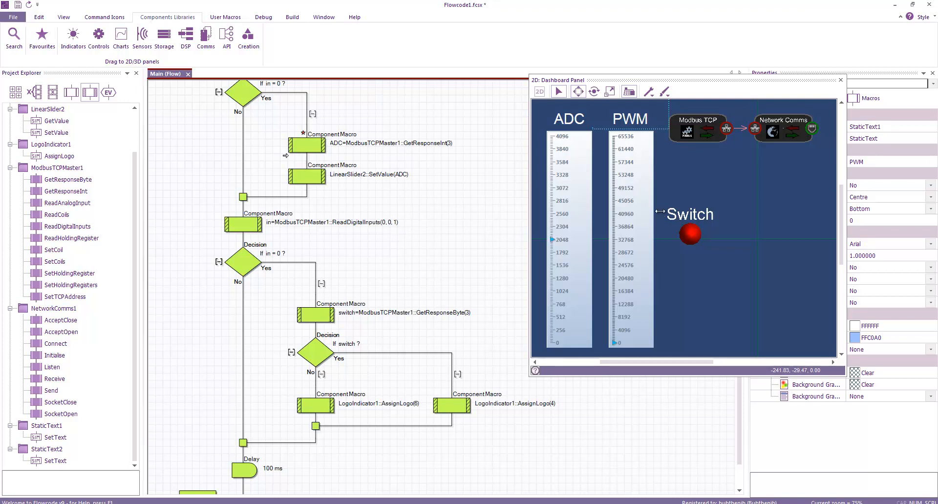
pyautogui.moveTo(661, 215)
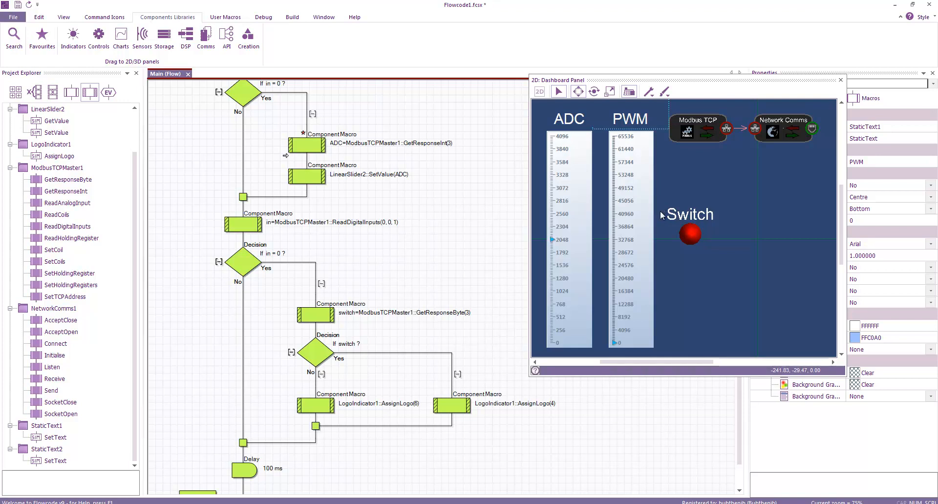
pyautogui.scroll(-3)
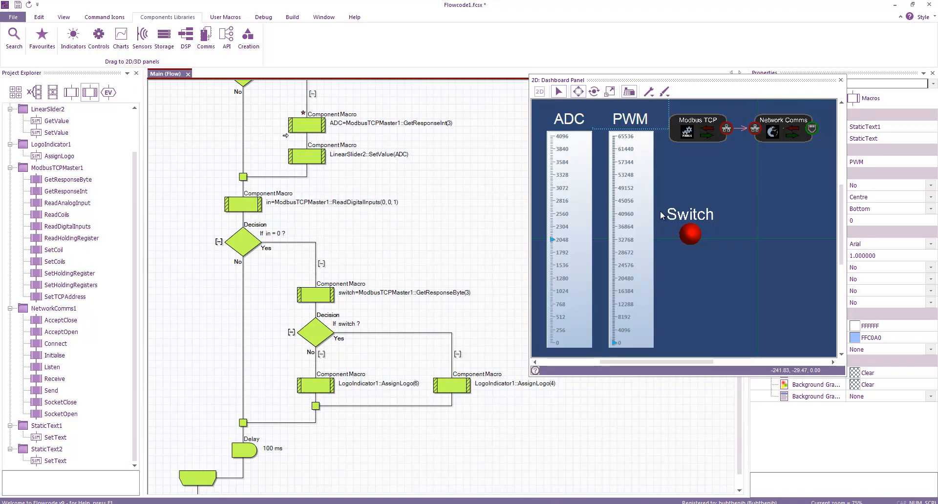
pyautogui.doubleClick(315, 294)
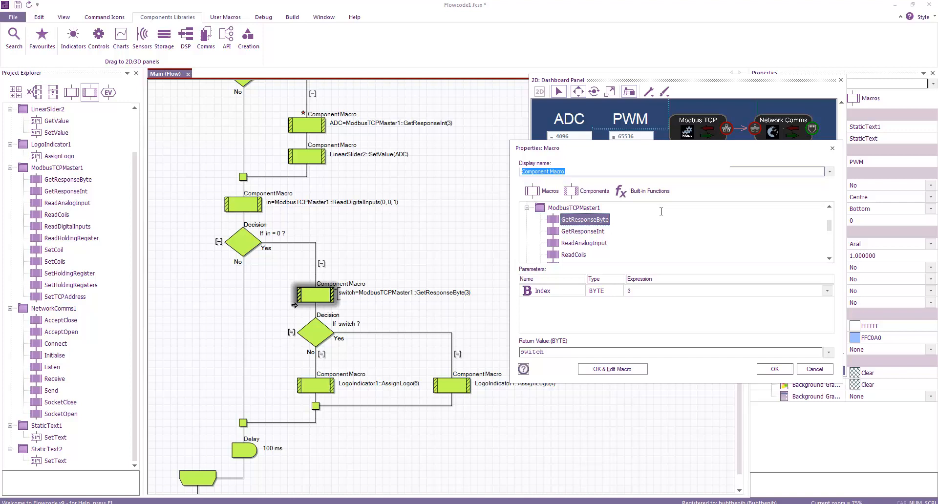
# - Confirm the GetResponseByte settings, then review and close the AssignLogo(6) call
pyautogui.click(774, 368)
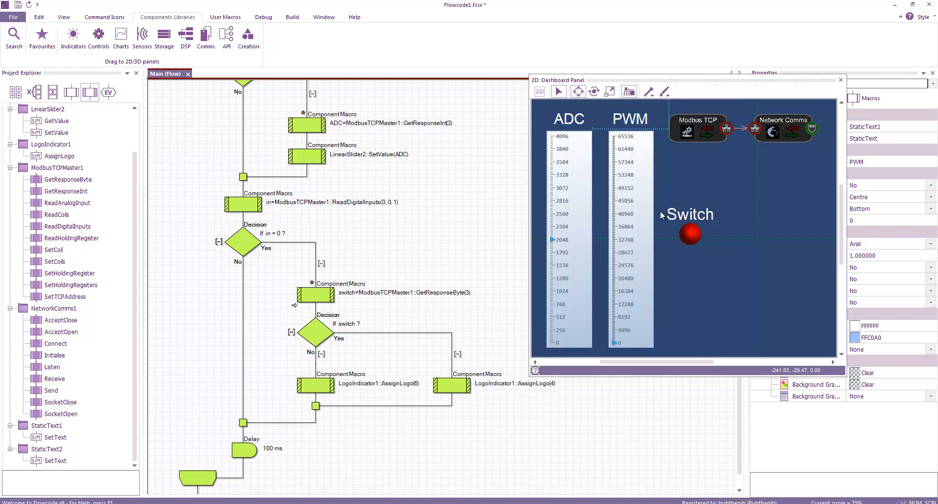
pyautogui.doubleClick(314, 384)
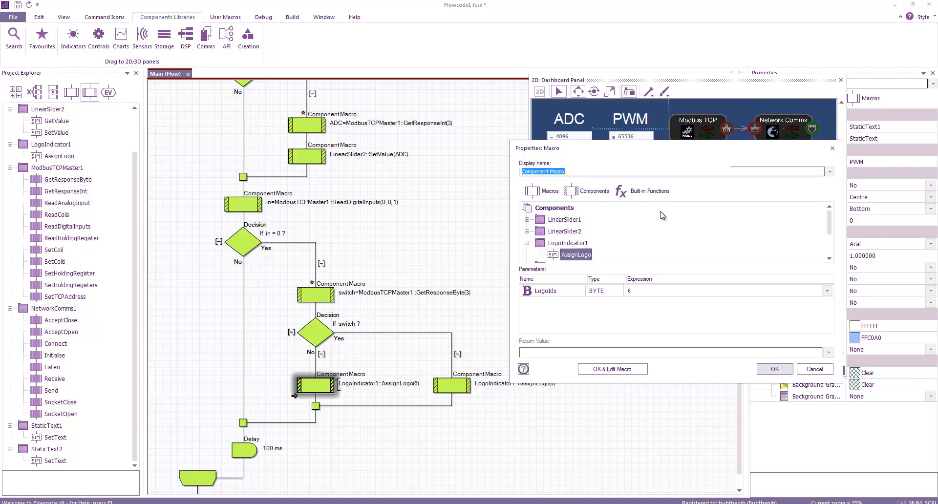
pyautogui.click(813, 369)
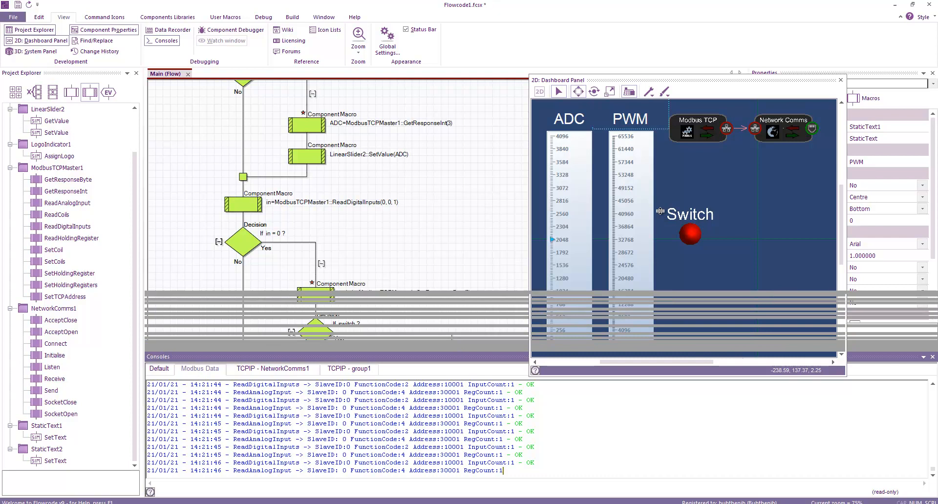
# - Run the flowchart simulation with Go from the Debug commands
pyautogui.click(261, 16)
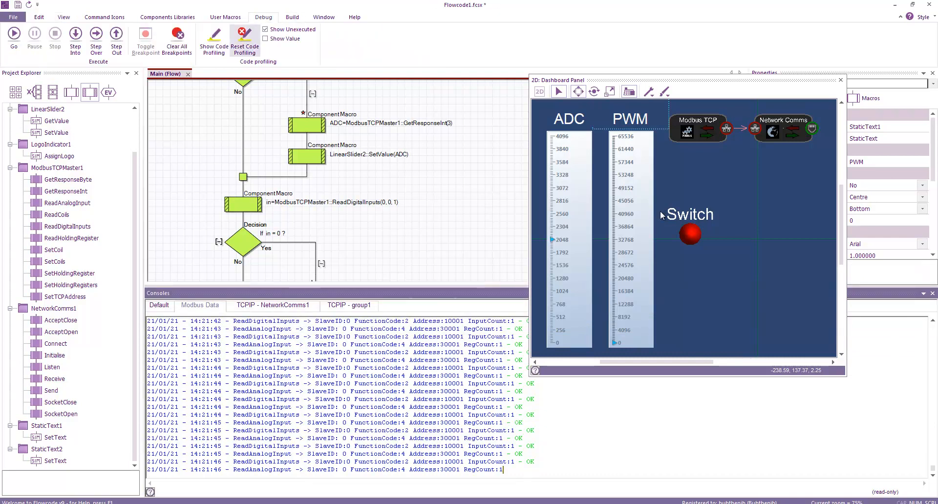
pyautogui.click(13, 34)
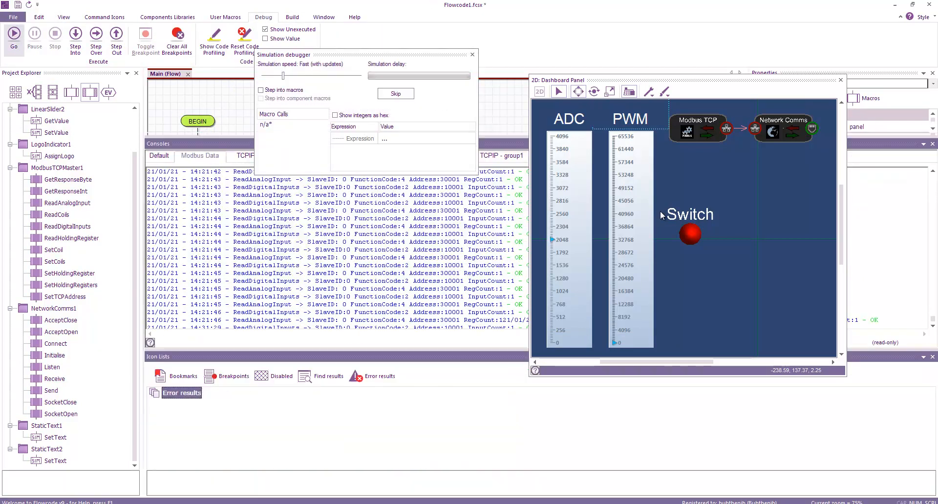